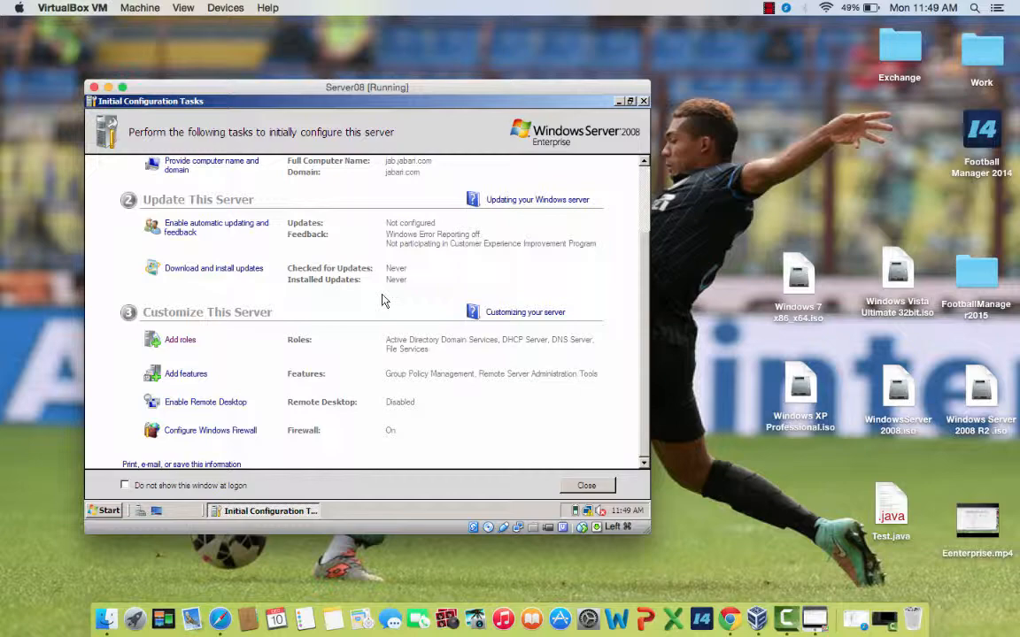
Enable Remote Desktop on the server for clients running any Remote Desktop version.
scroll(up, 3)
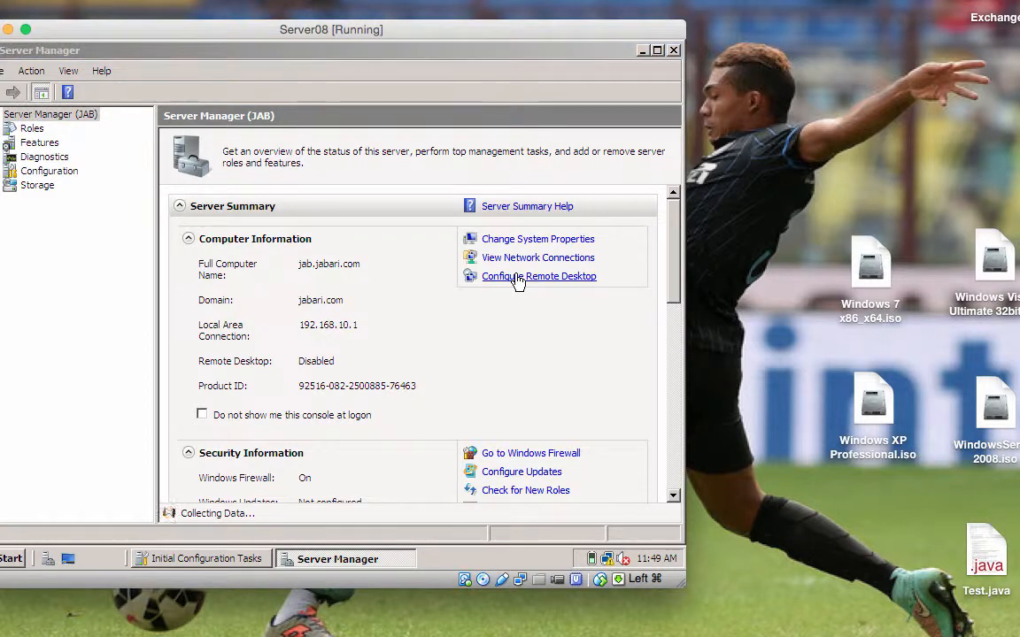
click(538, 276)
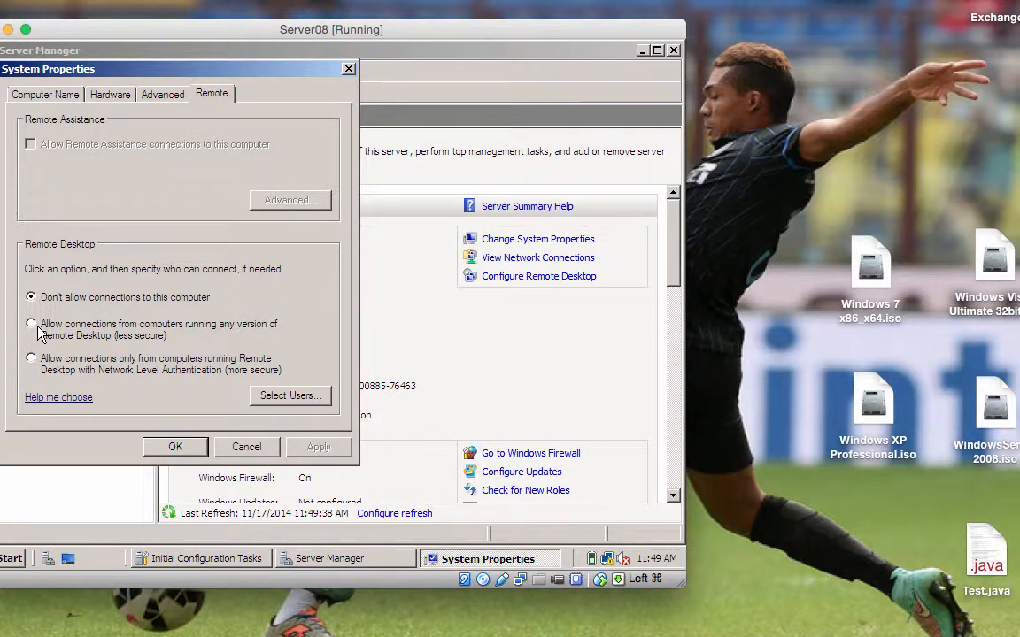
click(31, 323)
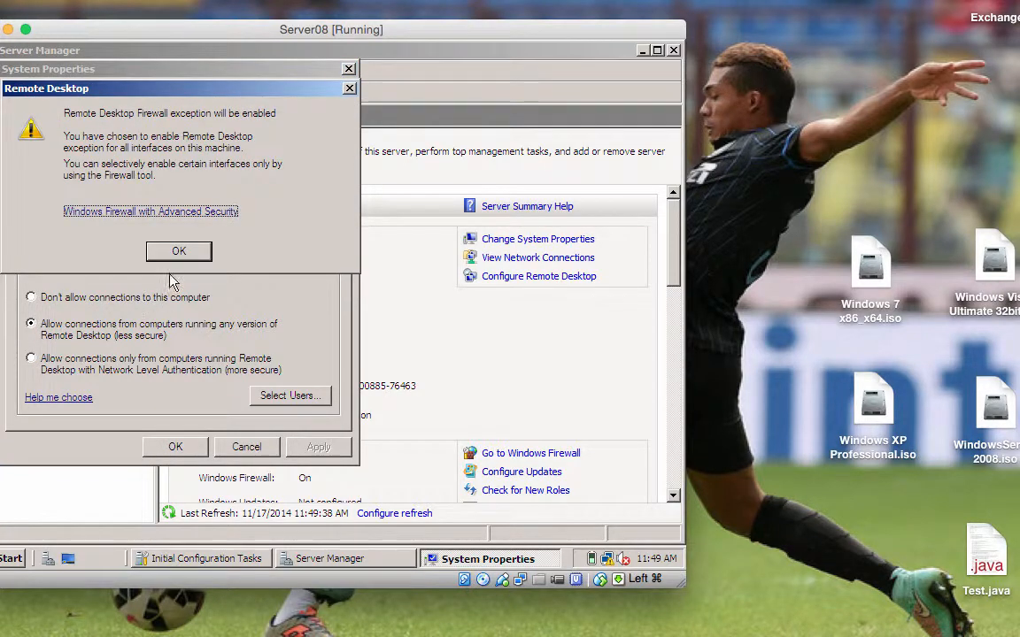
click(178, 250)
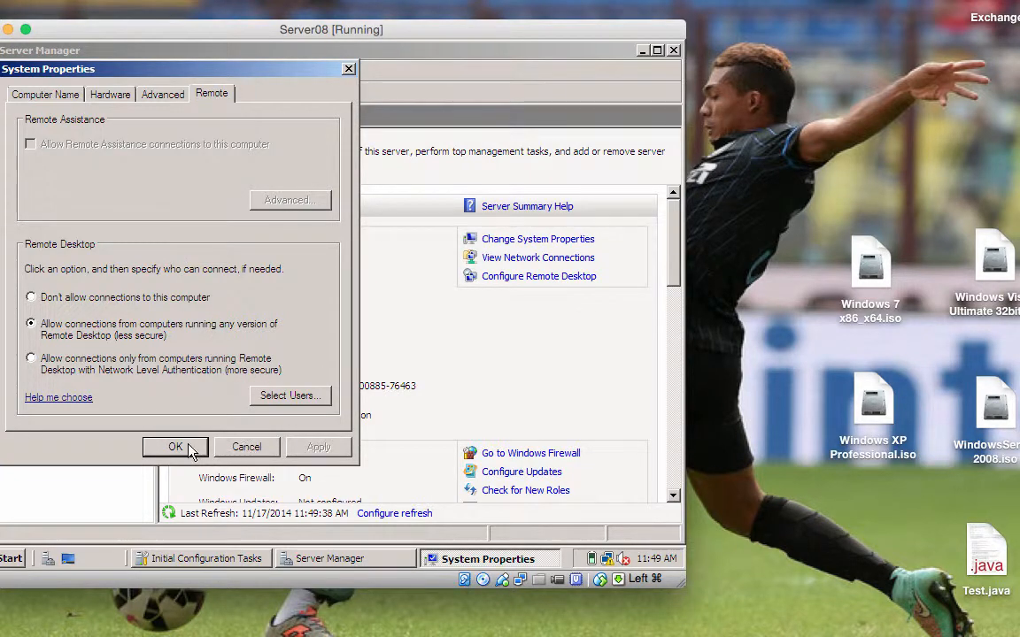
click(175, 446)
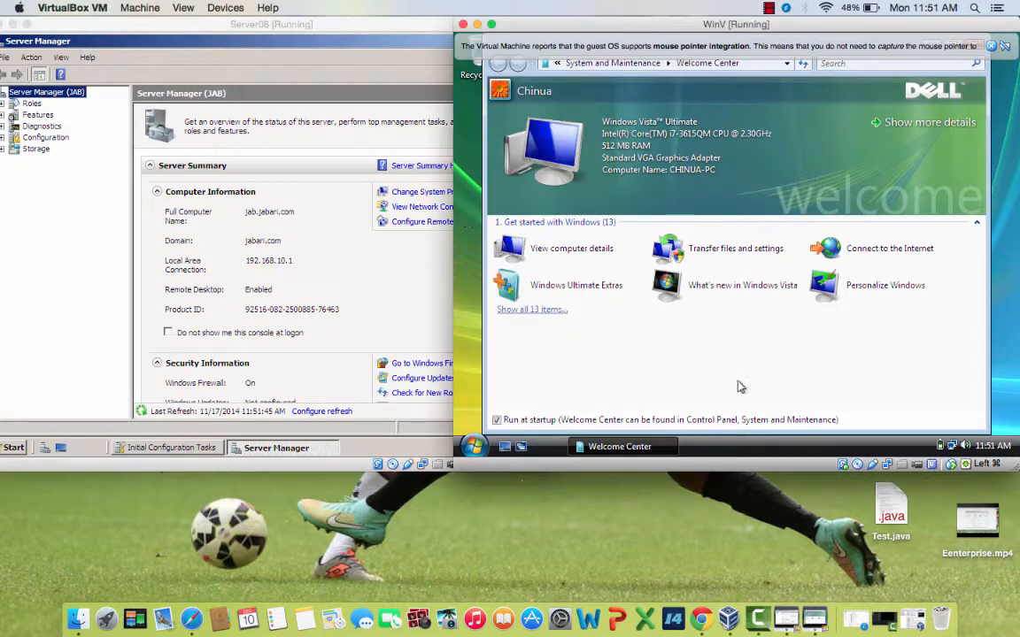
Launch Remote Desktop Connection from the Vista Start menu.
click(473, 445)
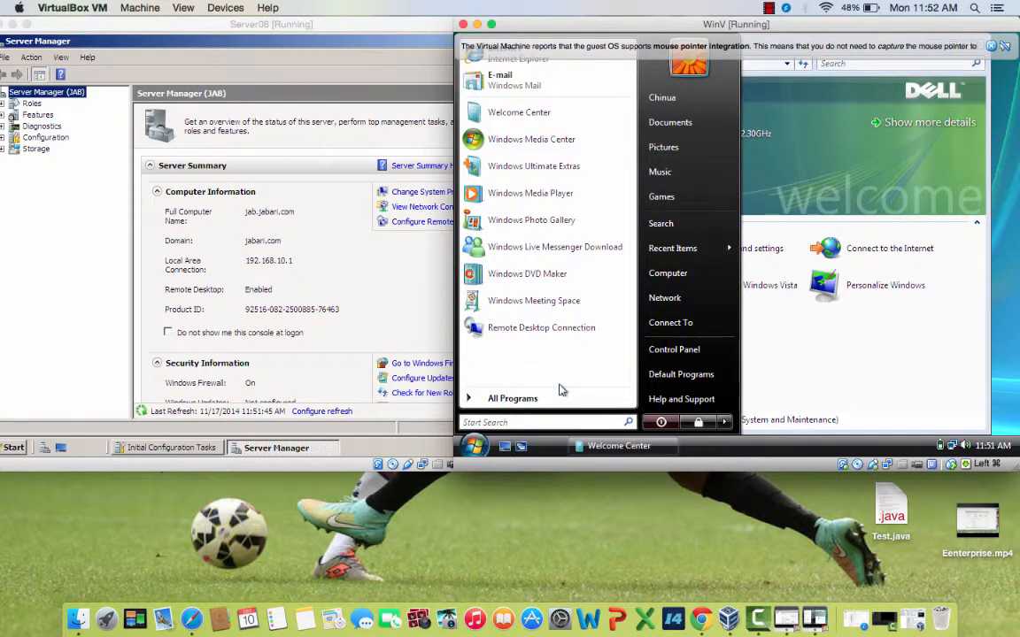
mouse_move(541, 327)
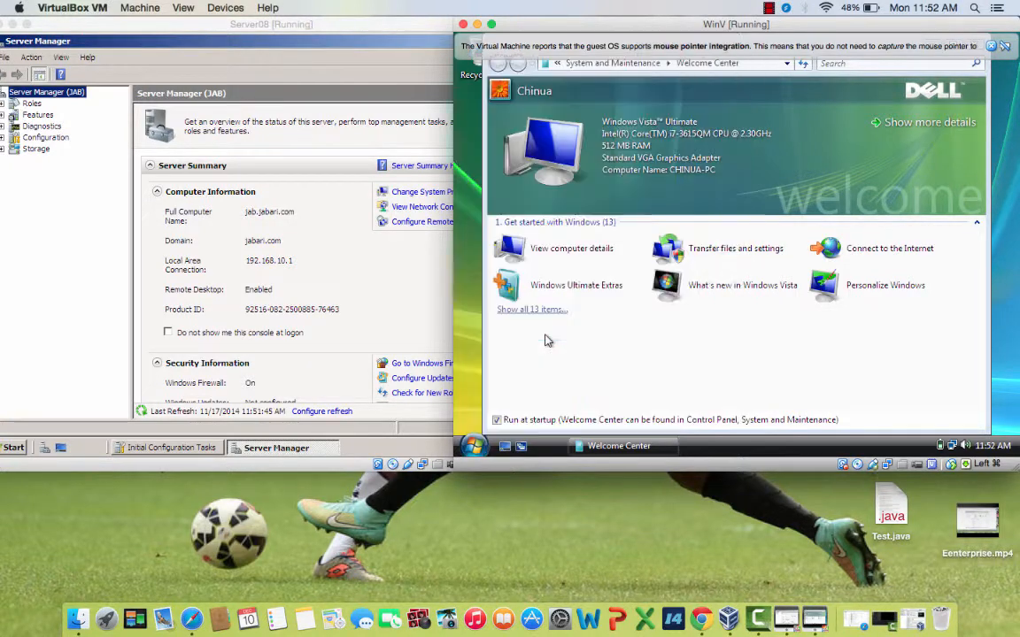
click(423, 221)
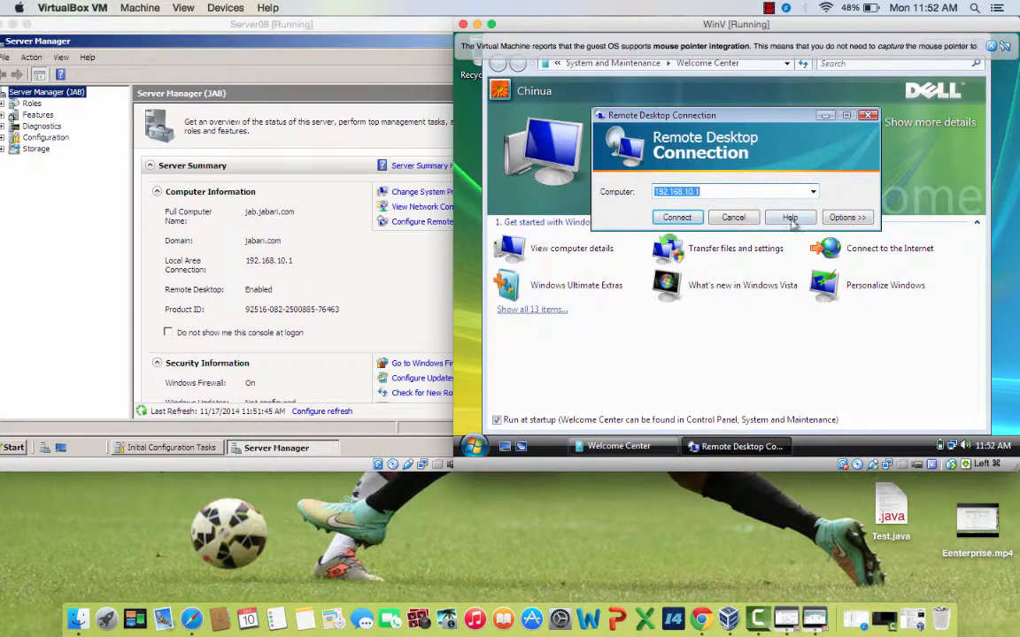
mouse_move(779, 259)
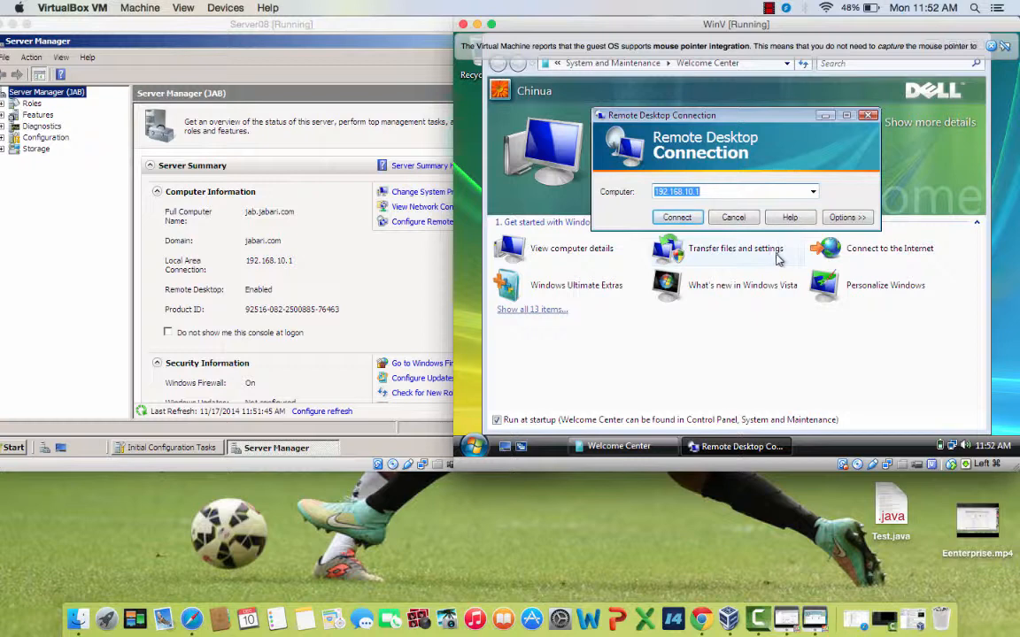
Connect to 192.168.10.1 and log in with the Administrator credentials.
click(677, 217)
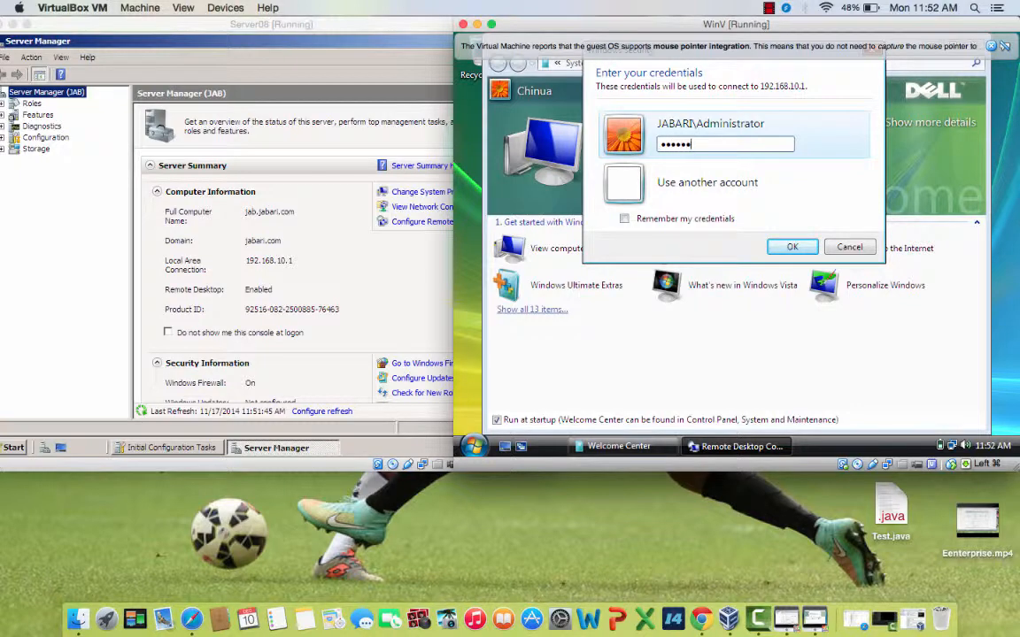
click(791, 247)
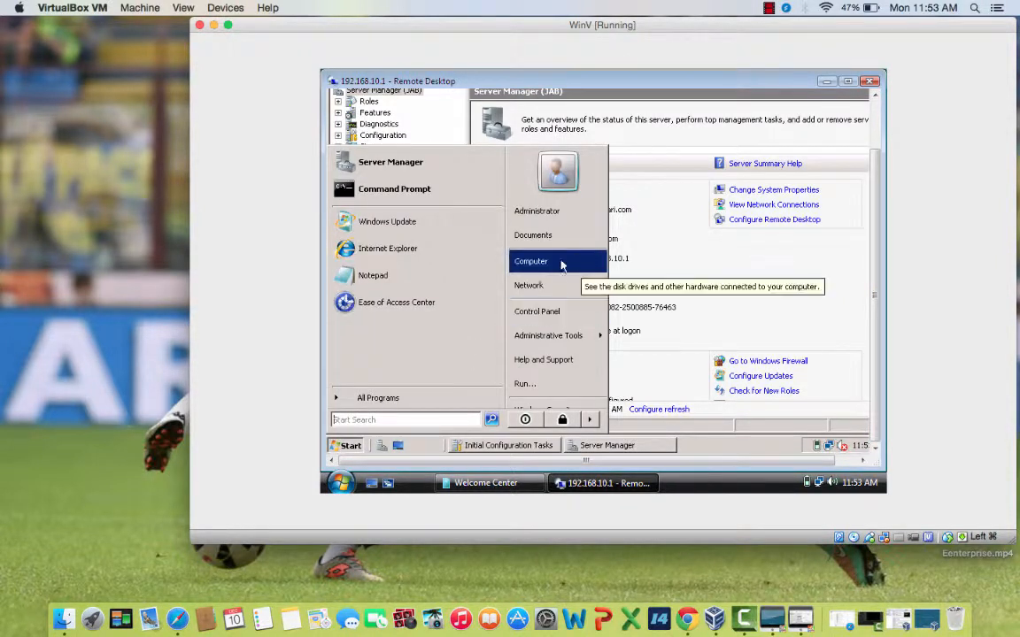
mouse_move(548, 335)
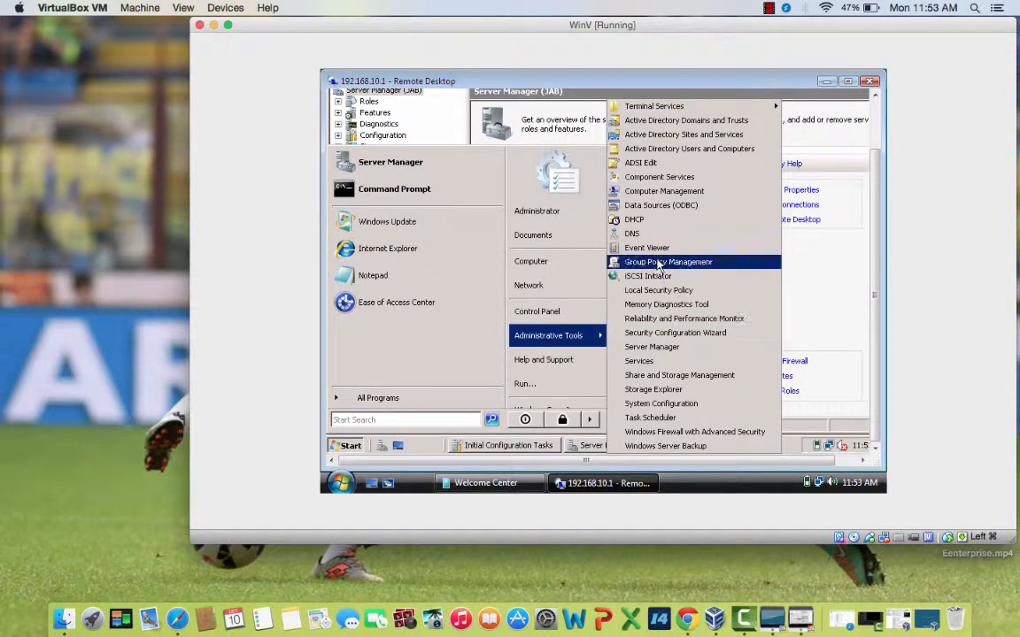
mouse_move(661, 204)
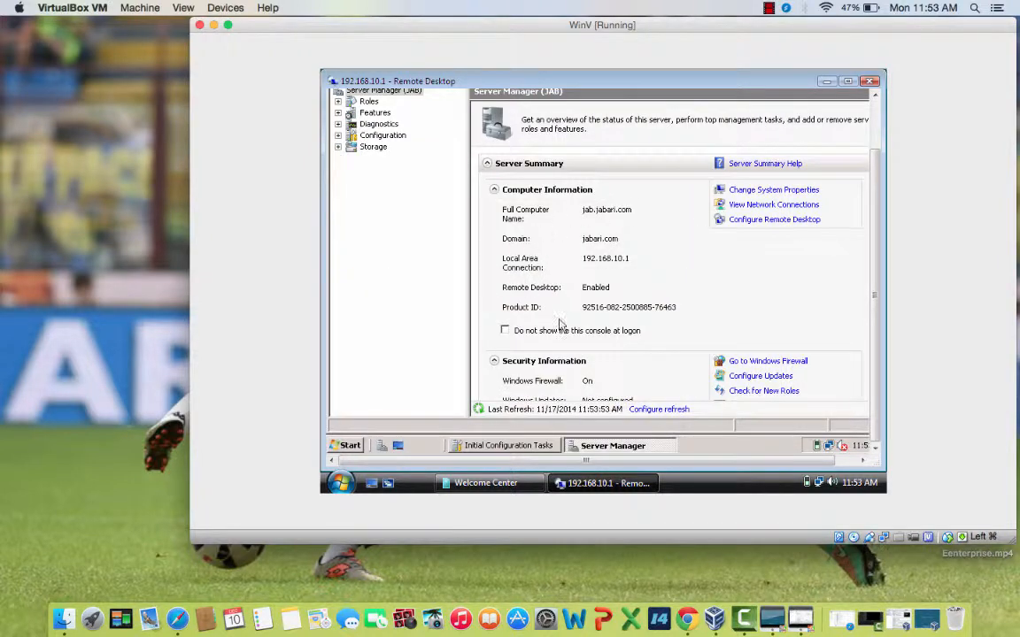
Minimize the Remote Desktop session window and close the Vista Welcome Center.
click(485, 482)
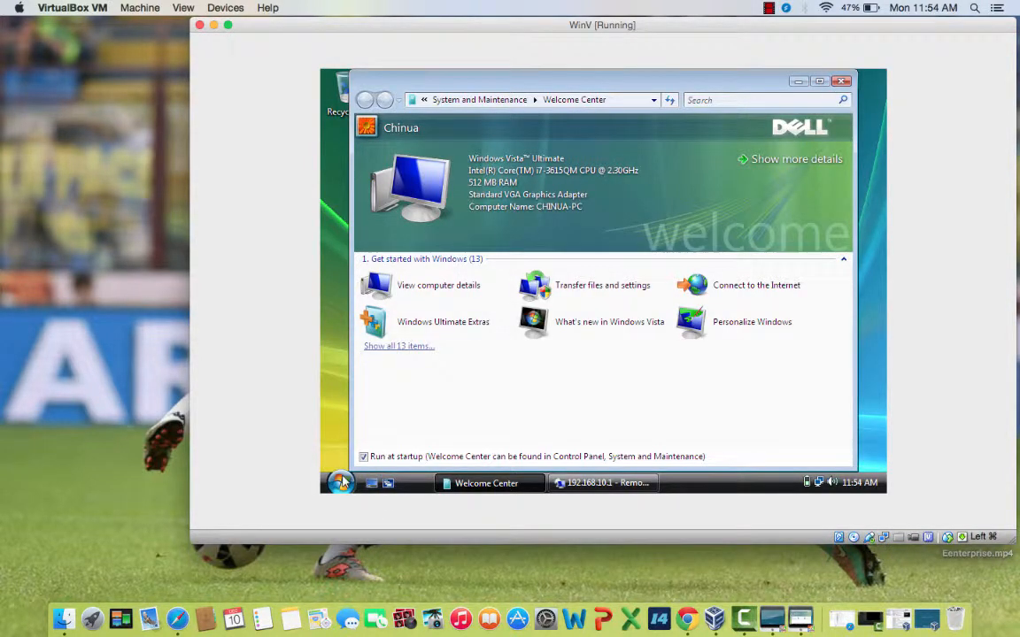
click(340, 483)
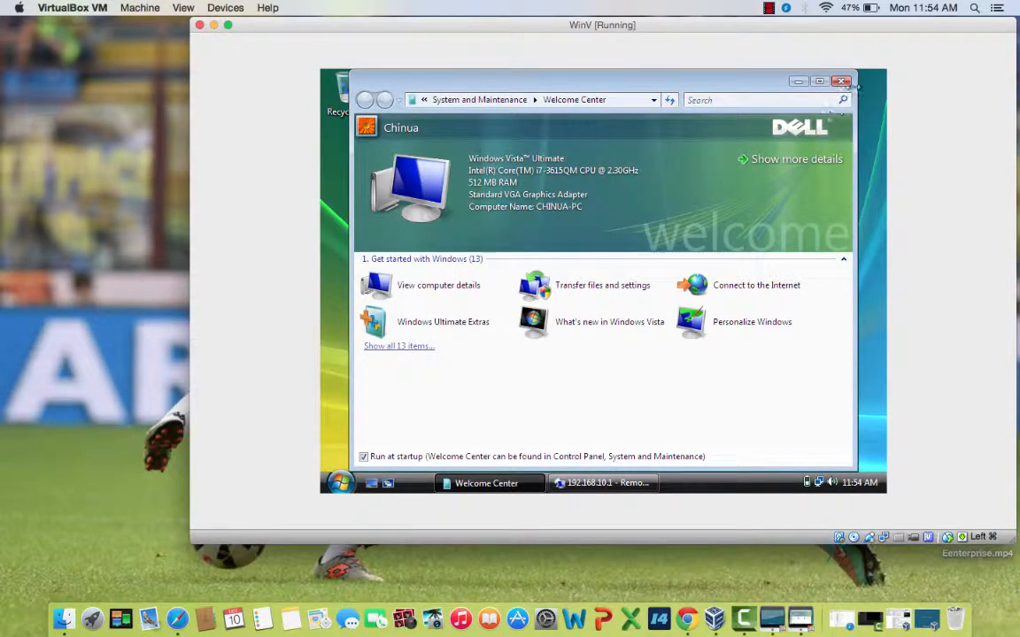
click(840, 81)
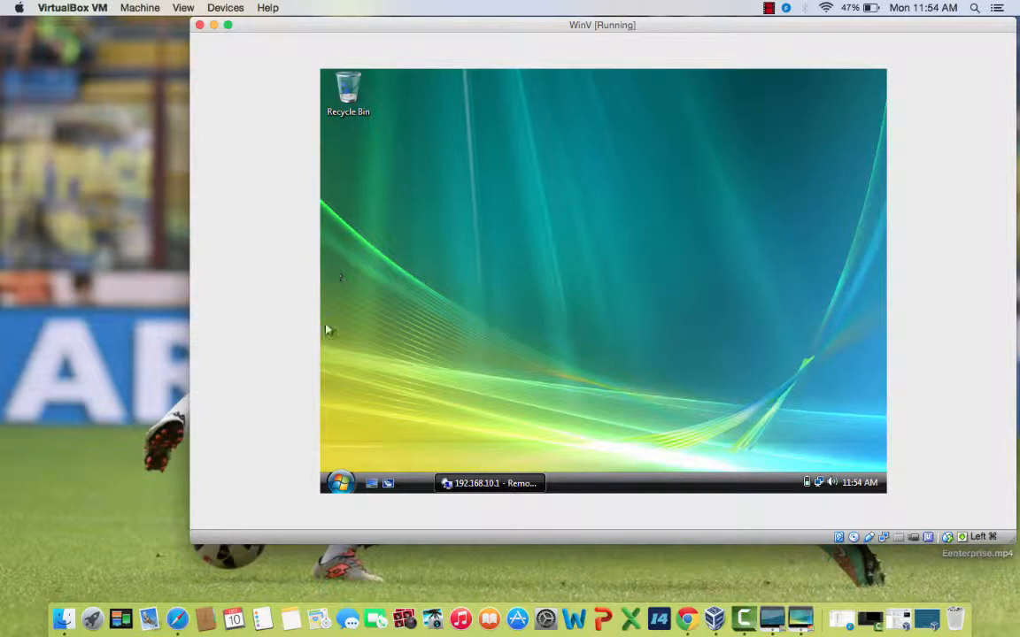
mouse_move(381, 459)
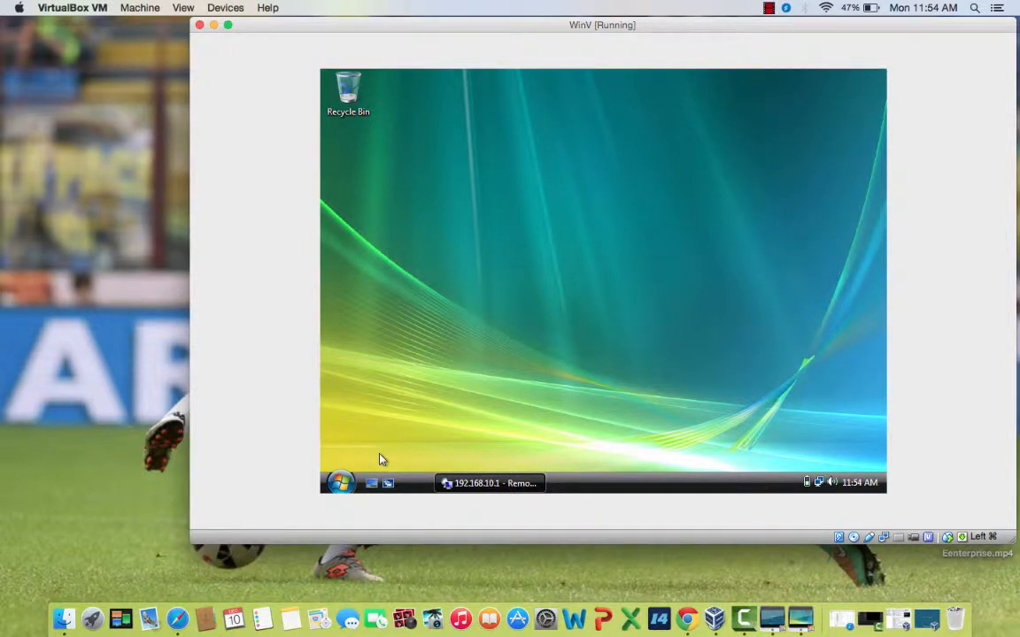